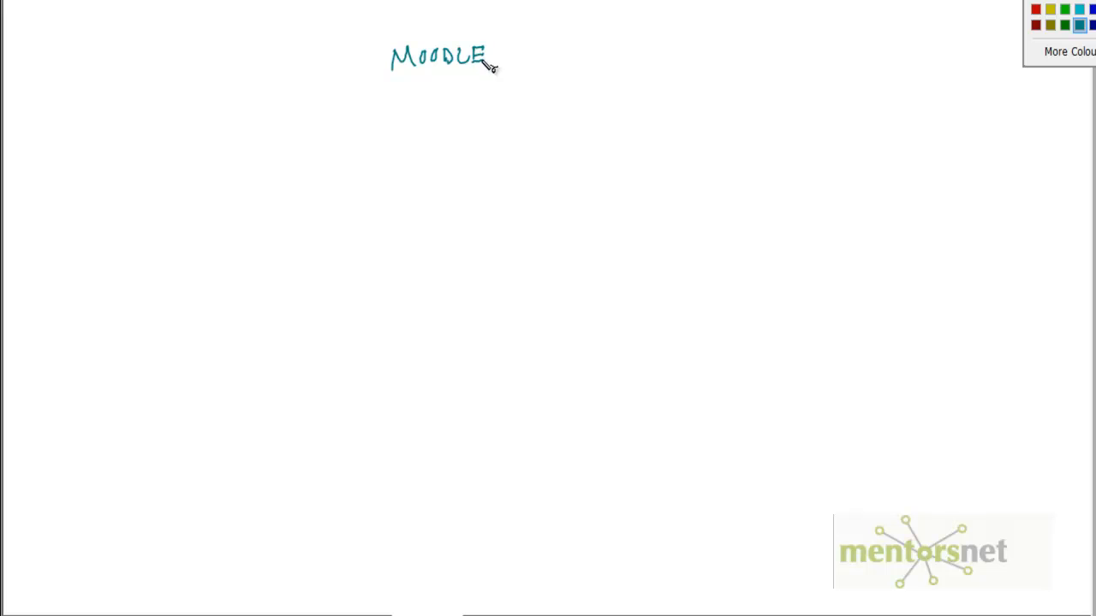
- Underline the MOODLE heading, write LAMPP at the left and circle its L
drag(387, 79, 479, 77)
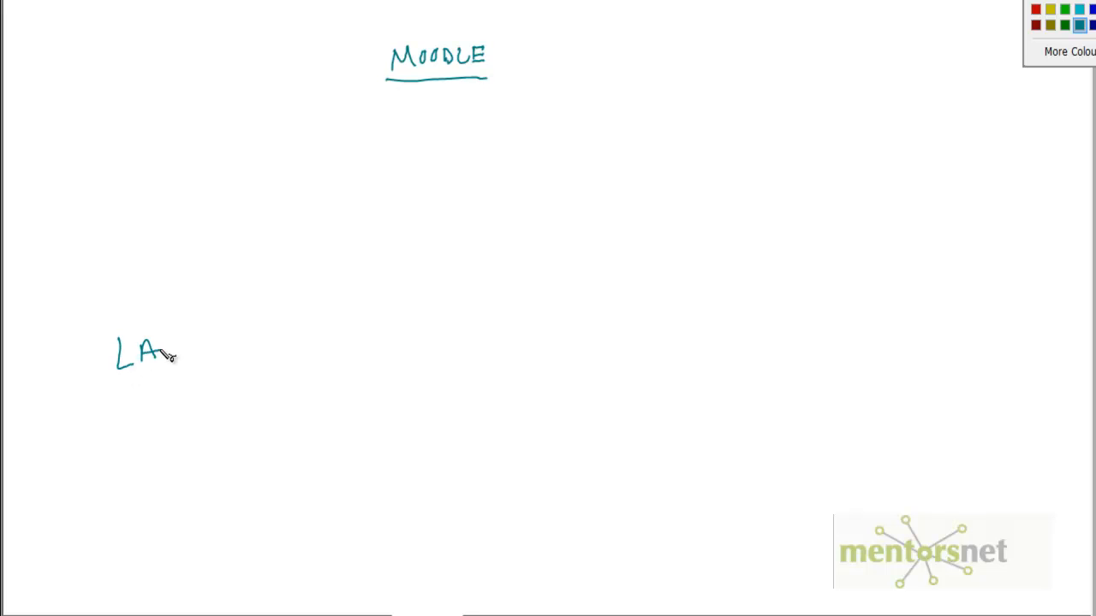
drag(168, 346, 219, 346)
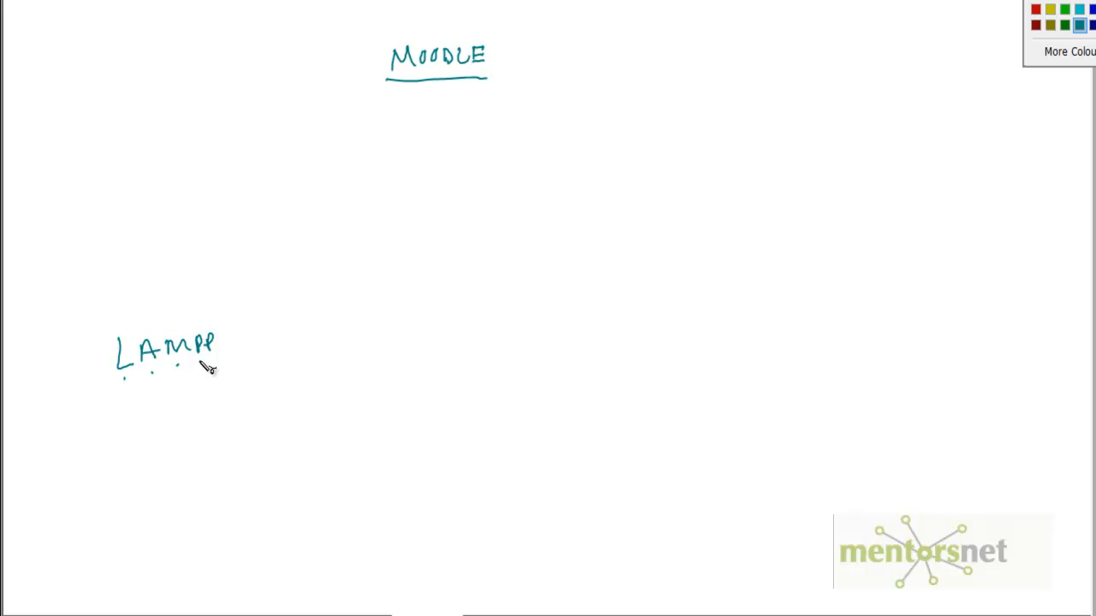
mouse_move(219, 355)
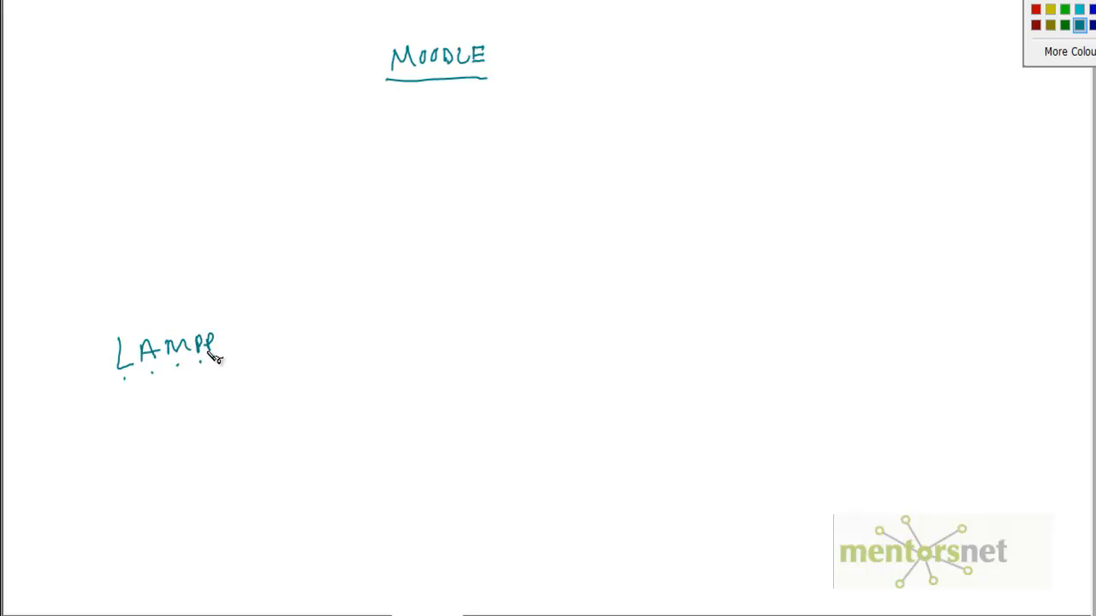
mouse_move(216, 392)
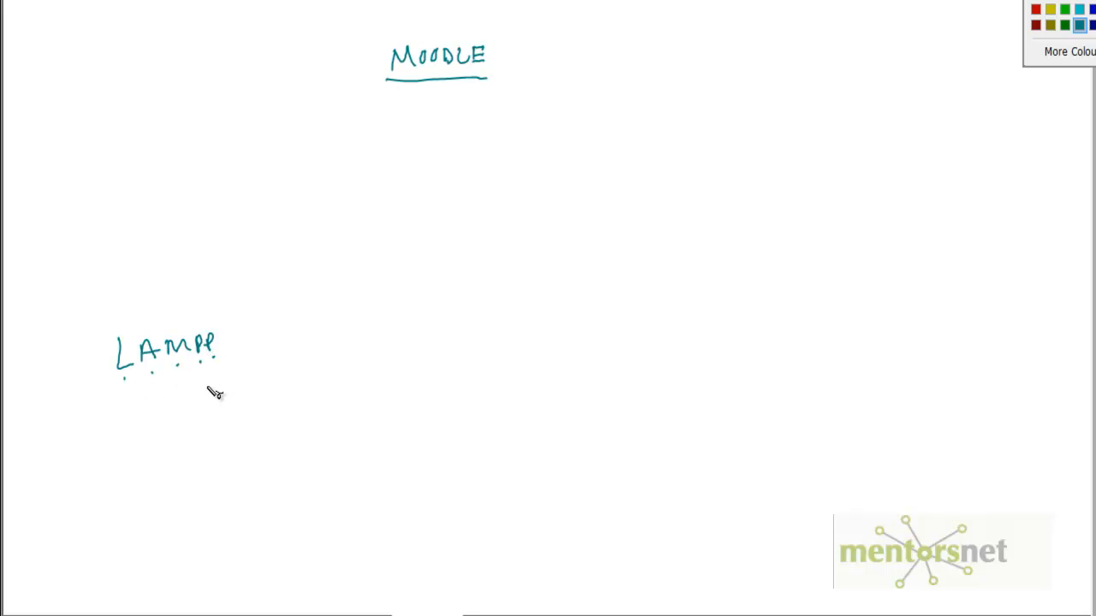
mouse_move(221, 397)
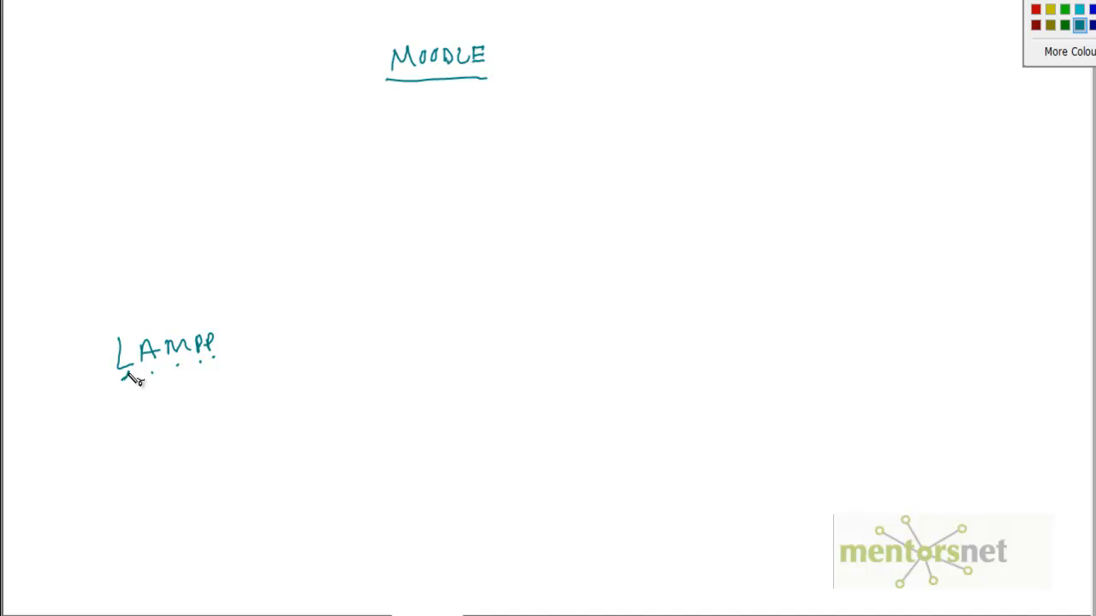
drag(128, 377, 116, 343)
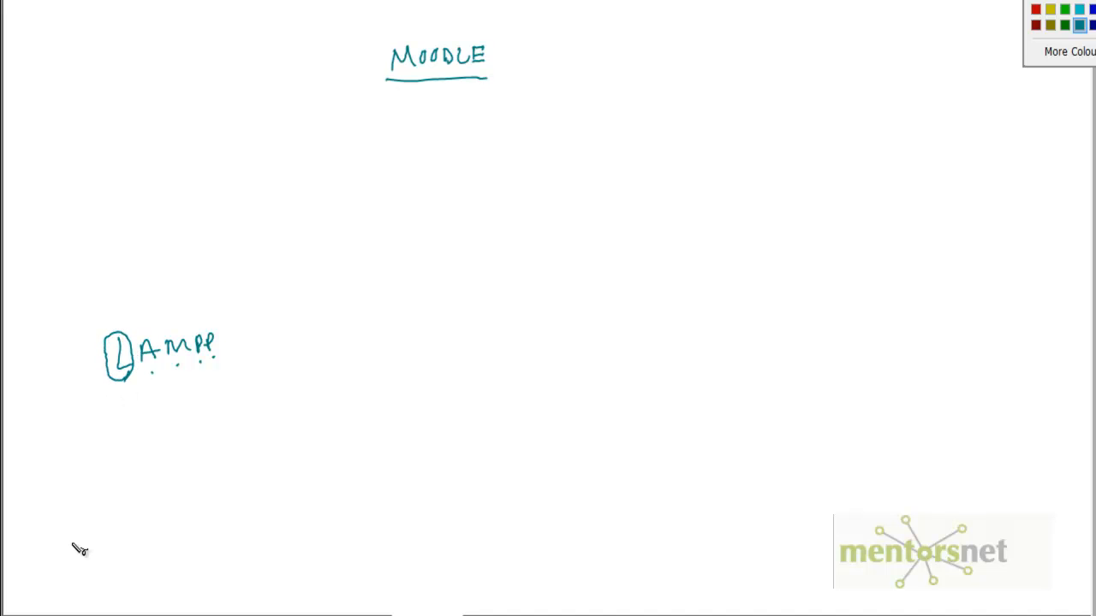
mouse_move(130, 380)
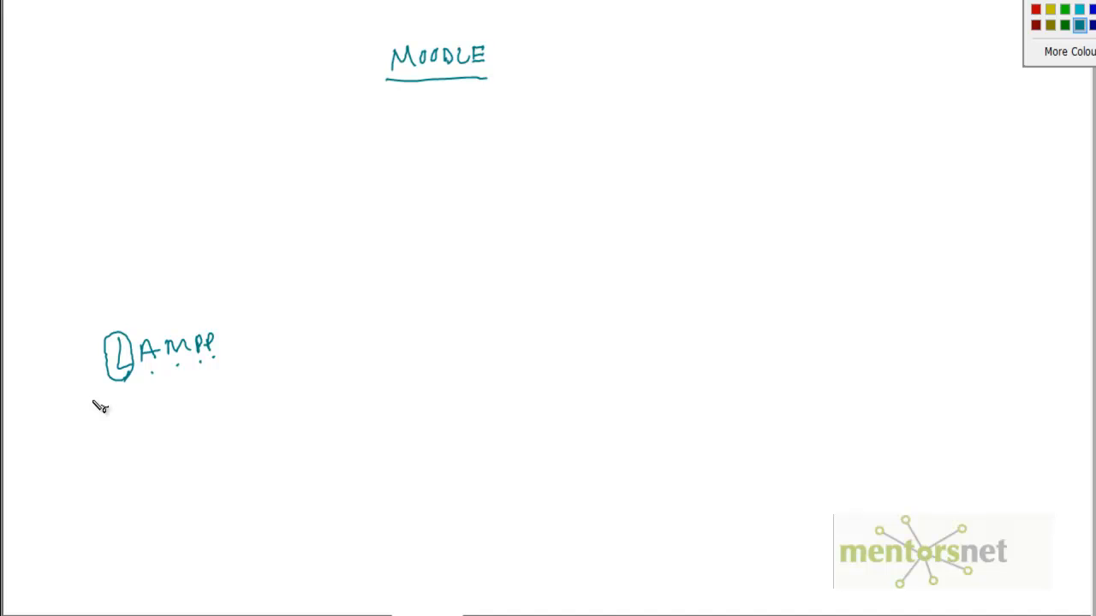
mouse_move(352, 256)
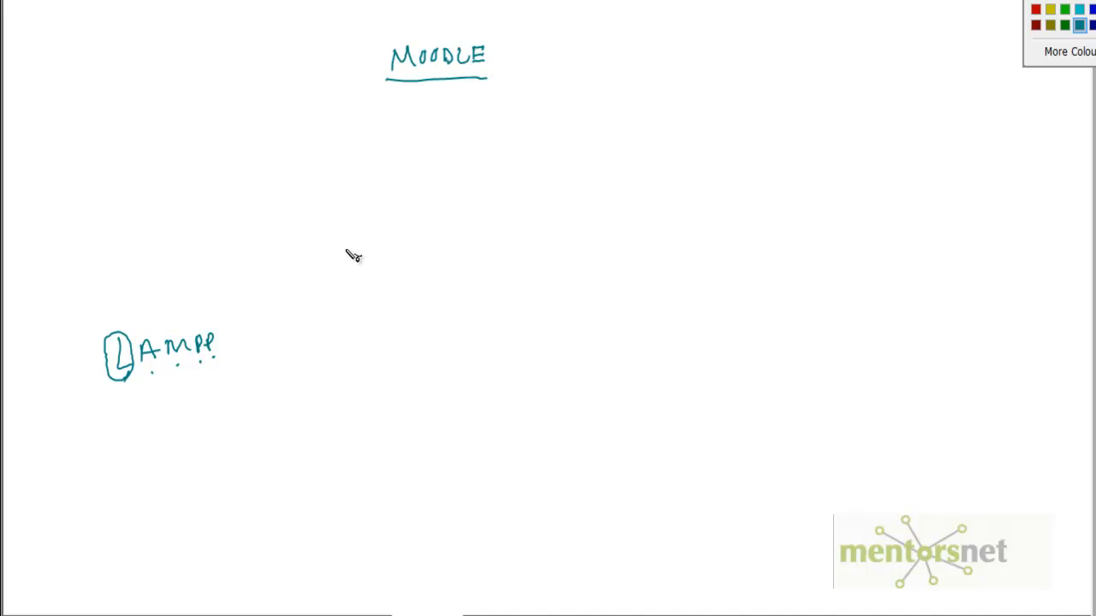
- Draw the web tier box for Apache + PHP below the MOODLE title
drag(346, 342, 466, 329)
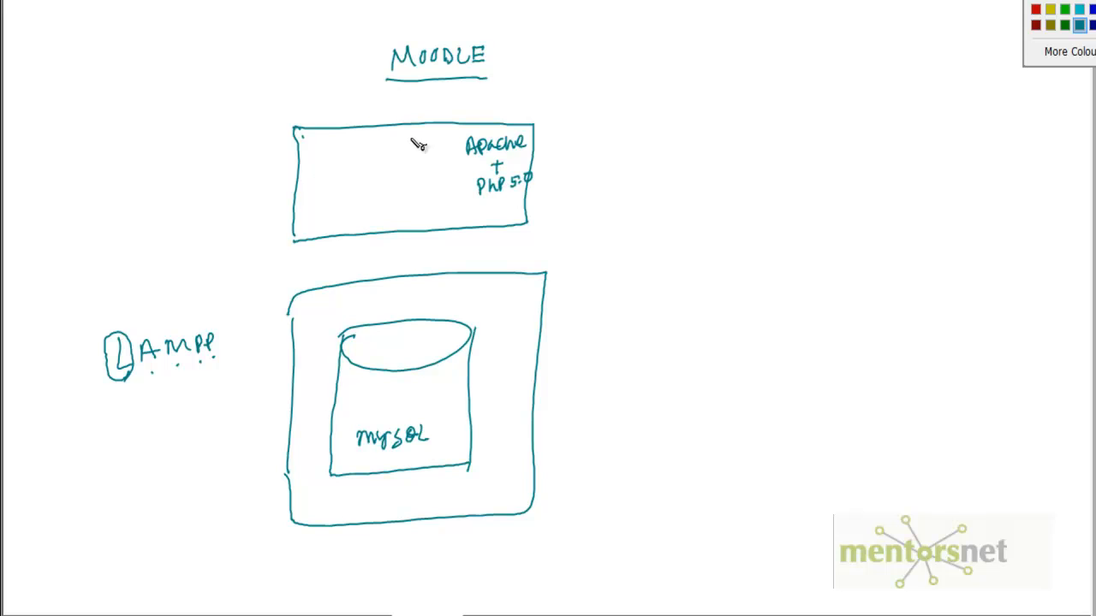
mouse_move(352, 171)
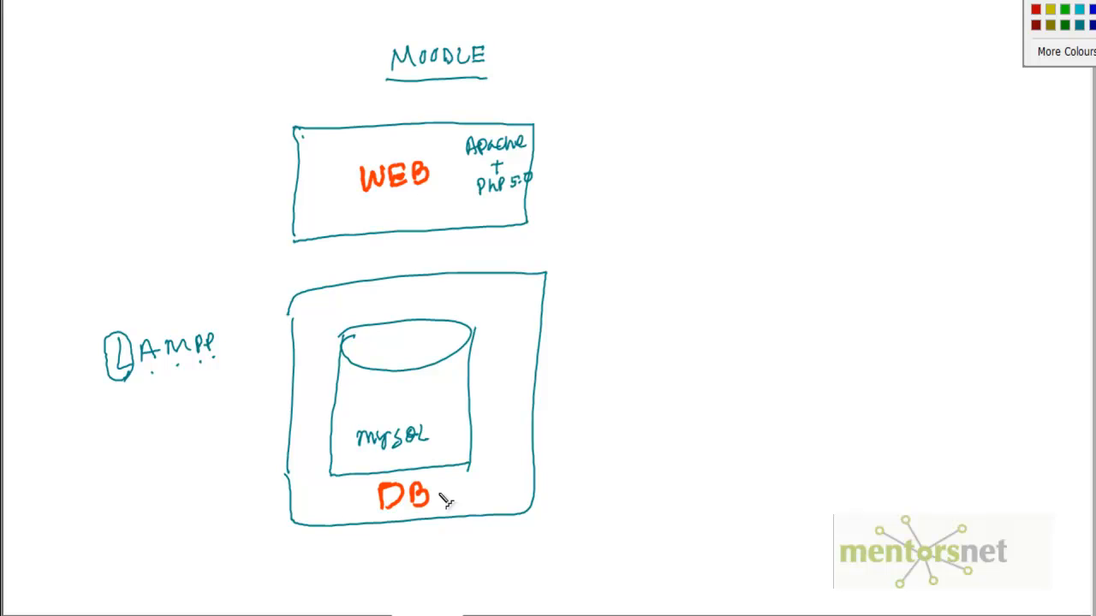
mouse_move(212, 3)
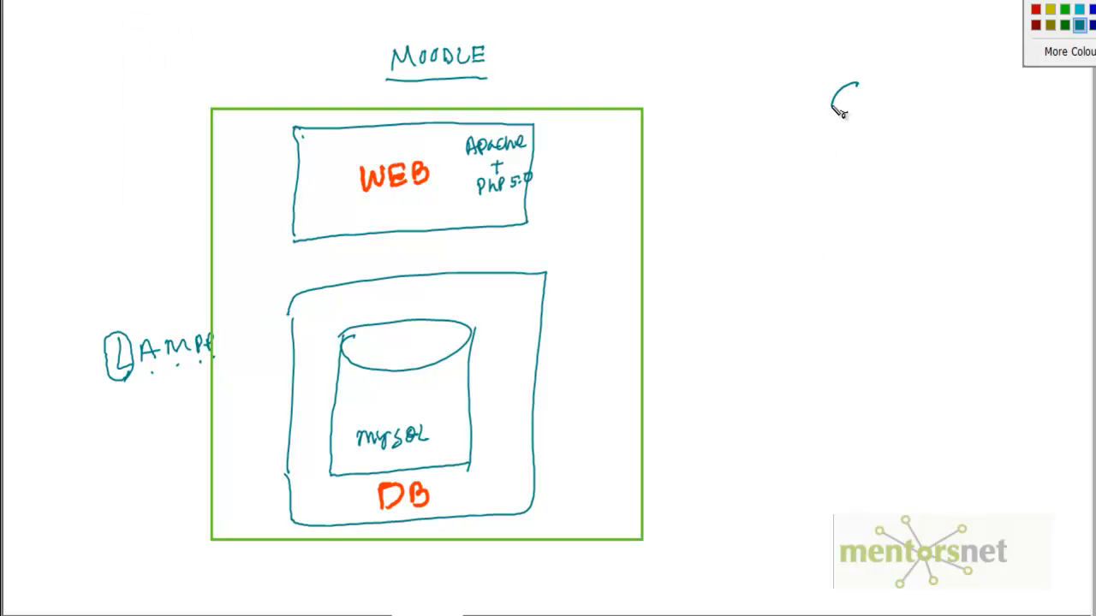
- Draw the first client circle, C1, on the right side of the diagram
drag(842, 90, 908, 123)
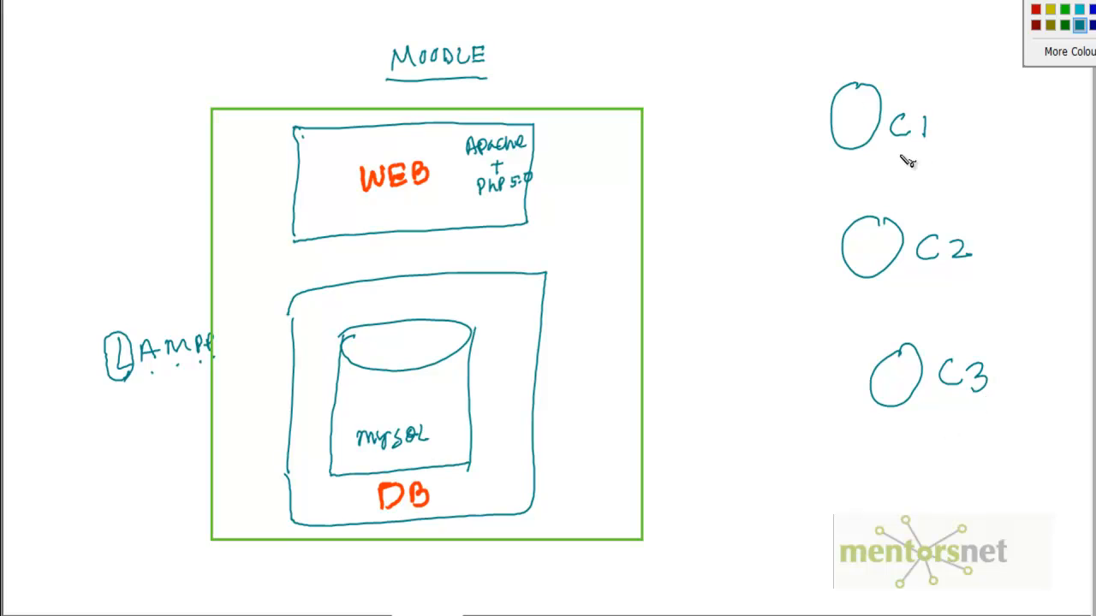
mouse_move(933, 176)
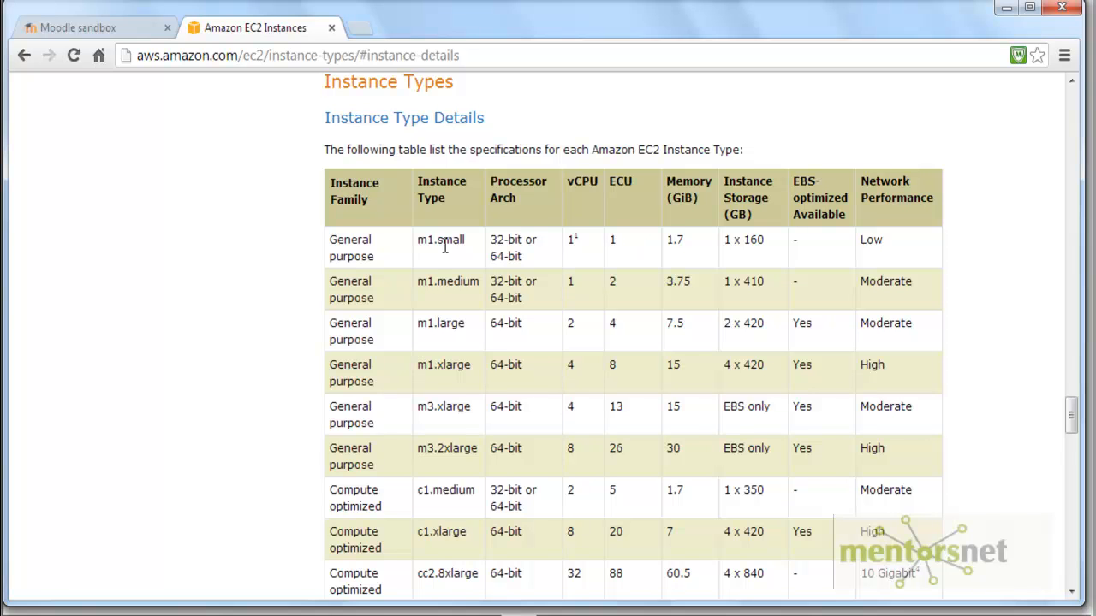
mouse_move(517, 263)
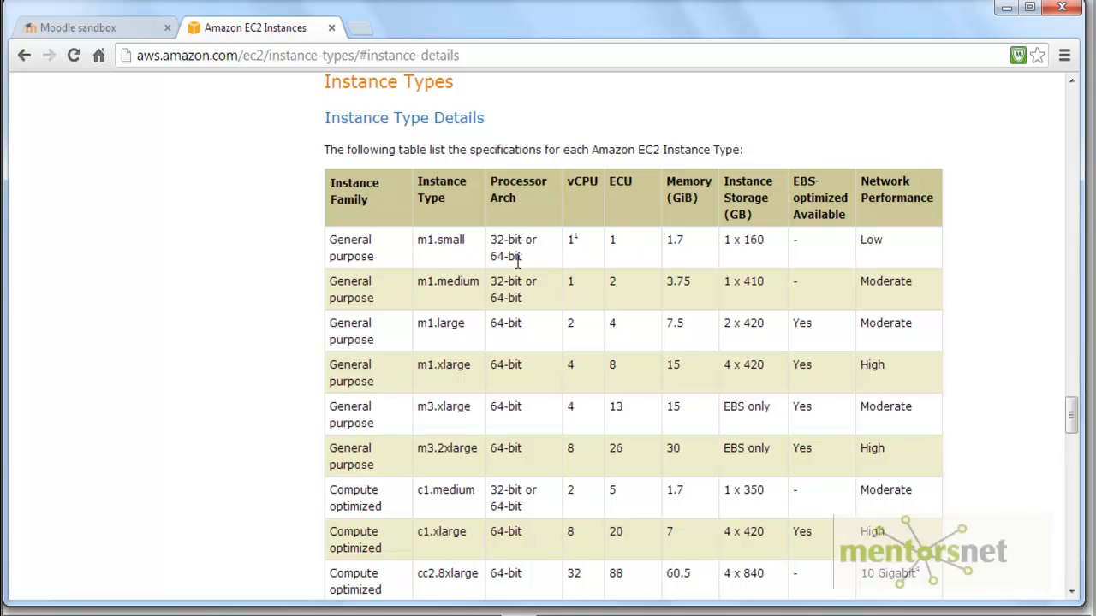
mouse_move(623, 250)
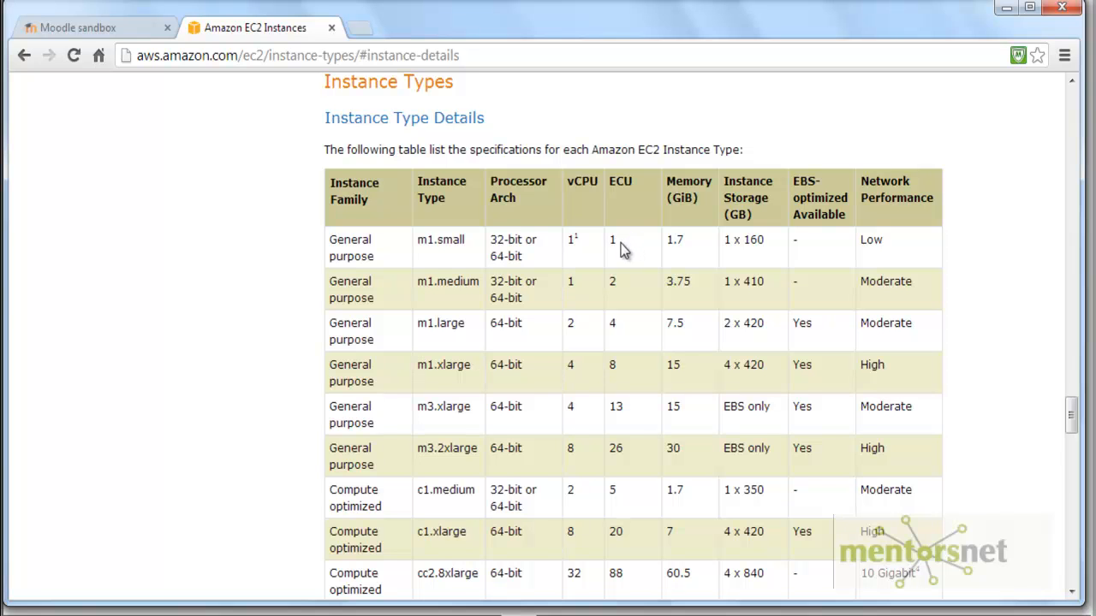
mouse_move(693, 255)
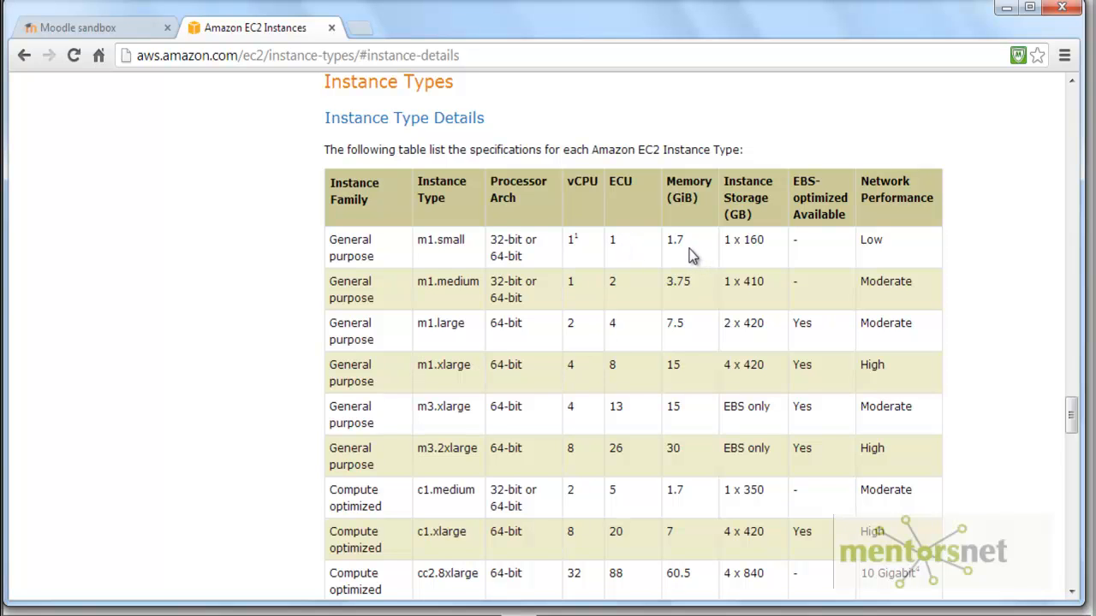
mouse_move(698, 250)
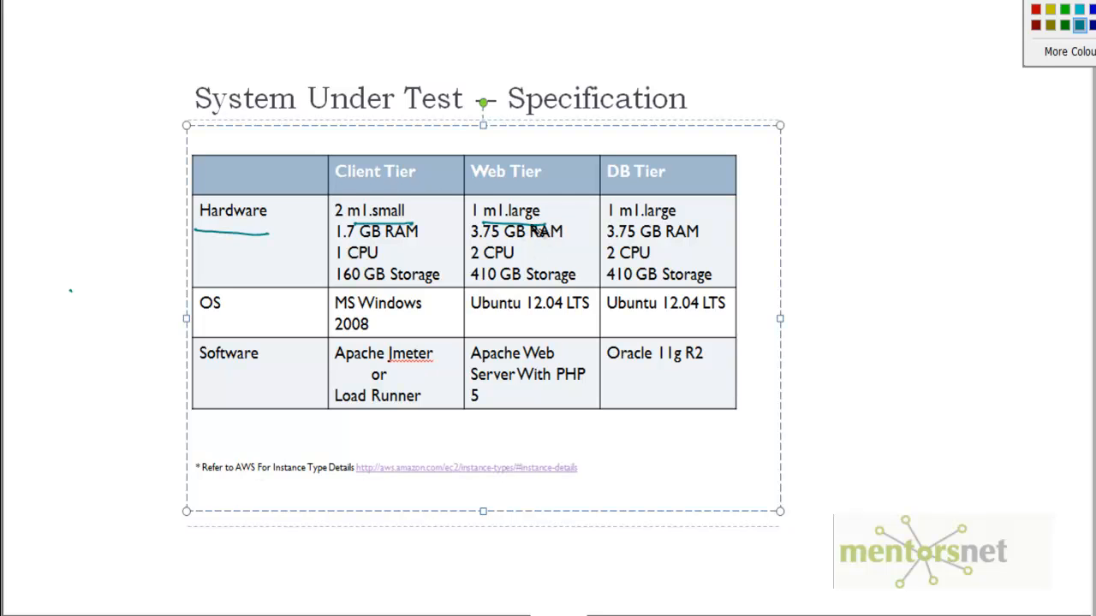
mouse_move(544, 220)
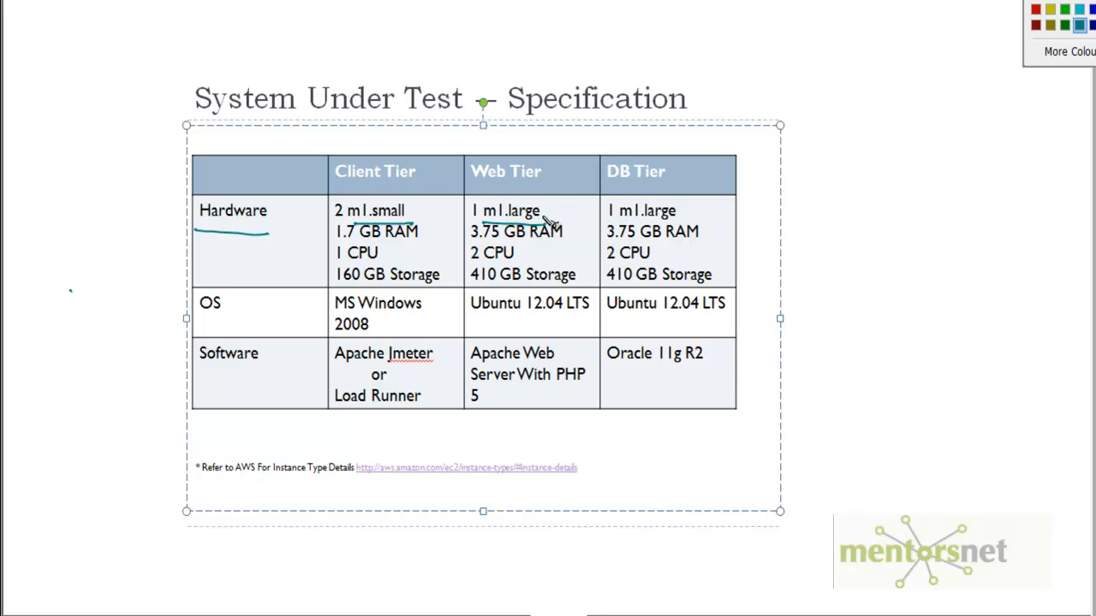
- Return to the EC2 Instance Type Details table to check the m1.small row
click(465, 467)
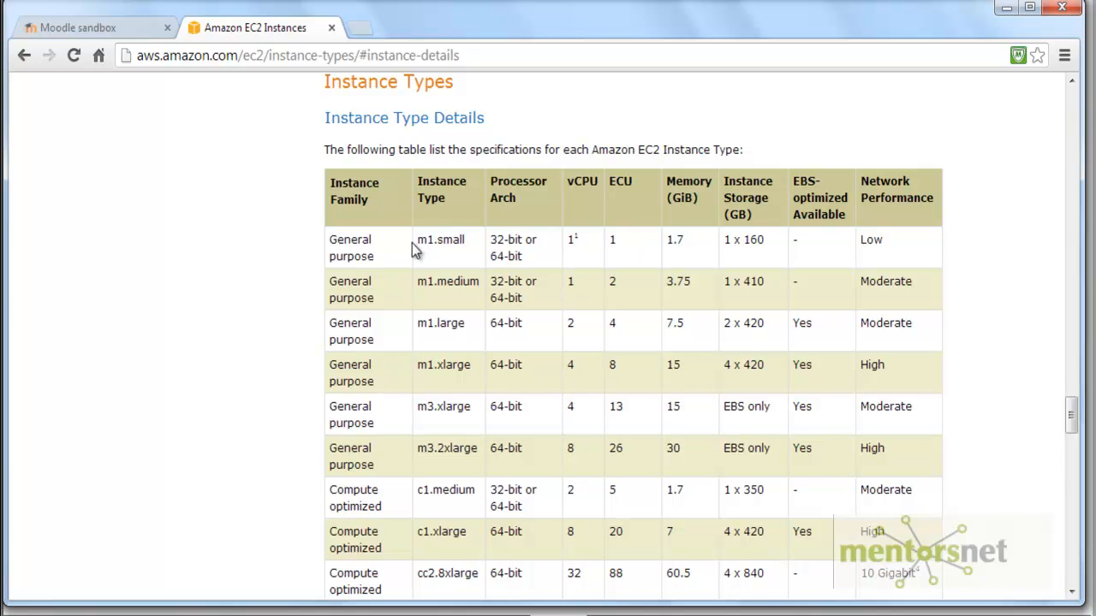
mouse_move(462, 428)
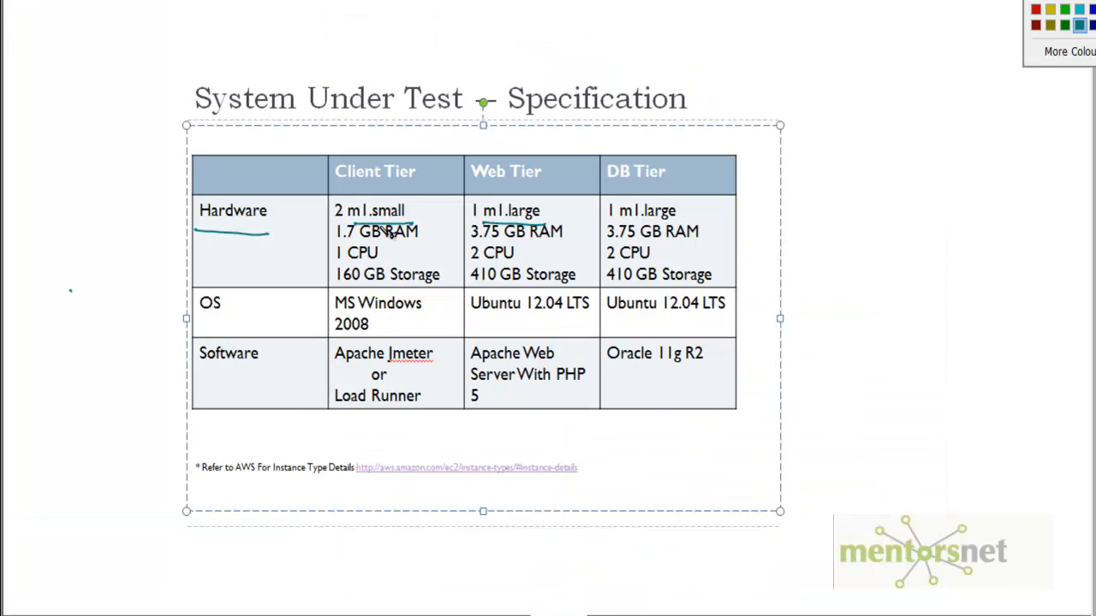
- Underline MS Windows 2008 and hand-write 'or' with an alternative beneath Oracle 11g R2
drag(334, 339, 394, 332)
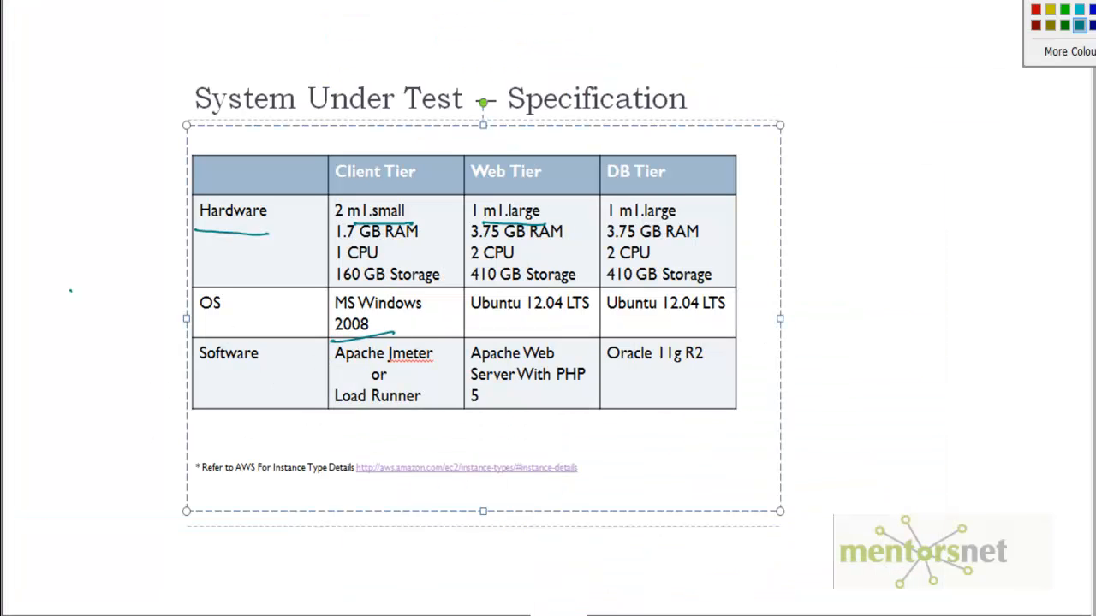
mouse_move(527, 324)
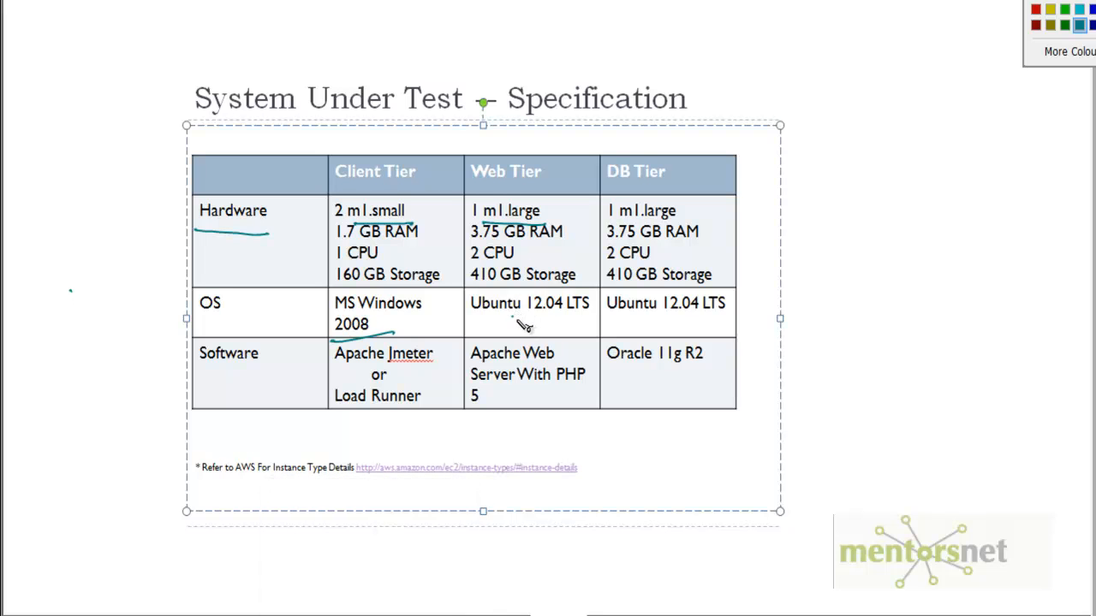
mouse_move(578, 326)
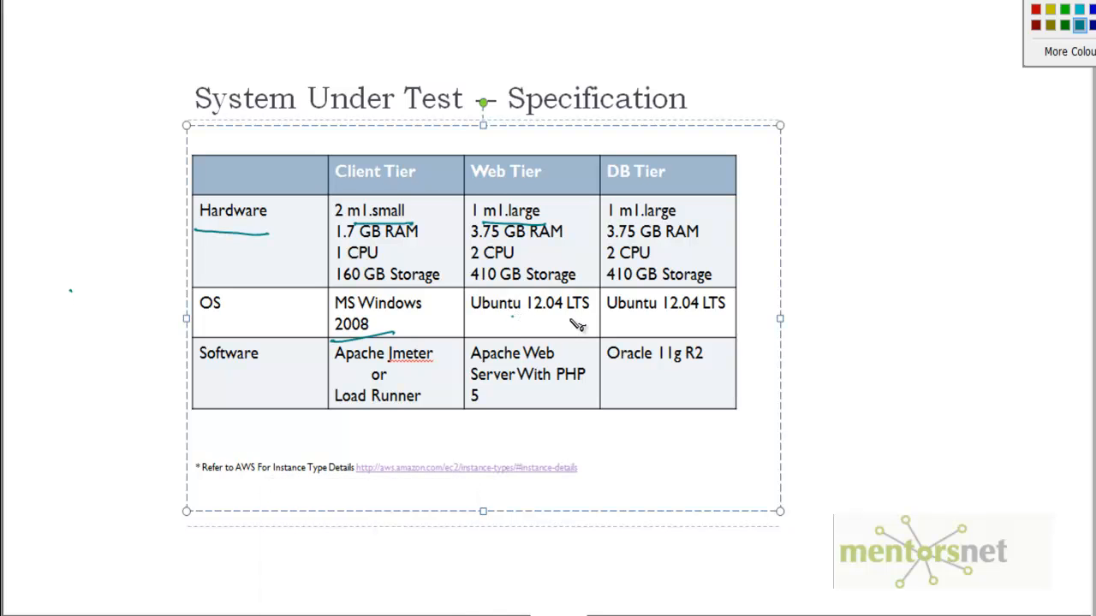
mouse_move(535, 346)
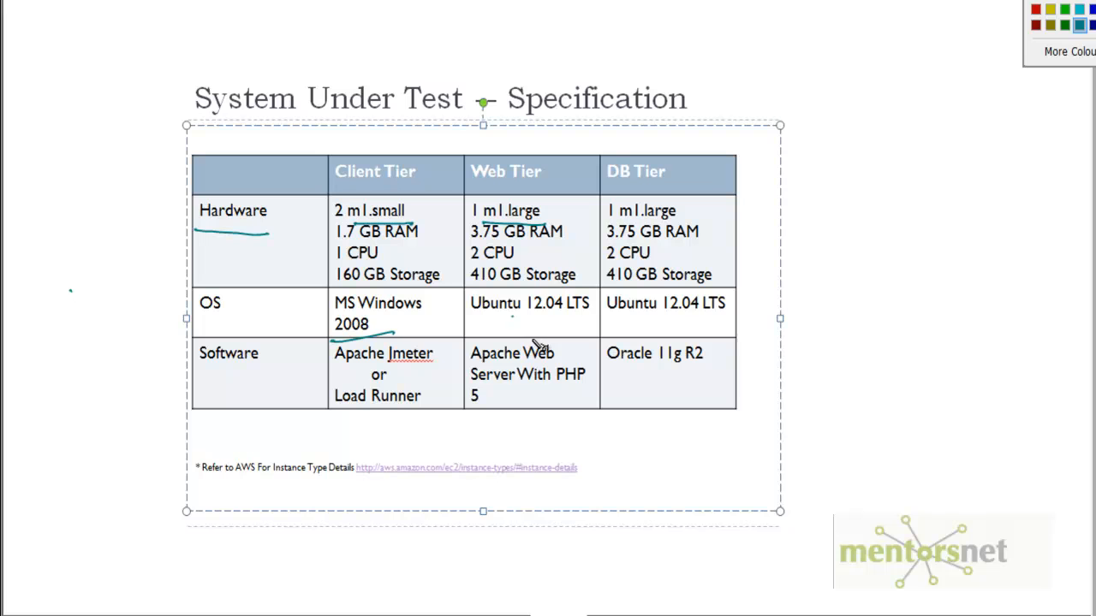
mouse_move(198, 607)
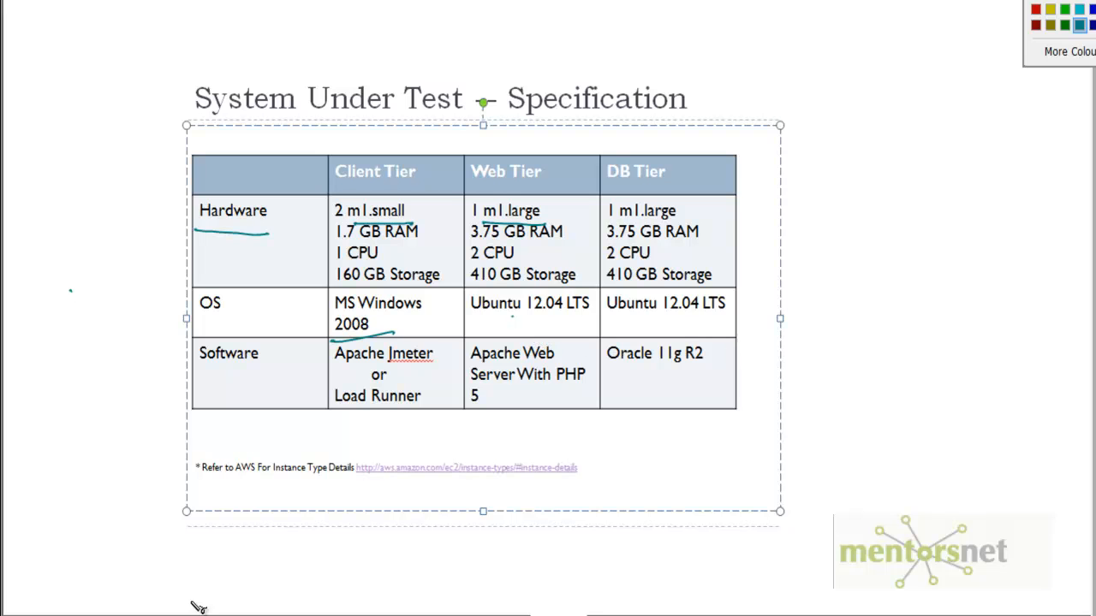
mouse_move(428, 368)
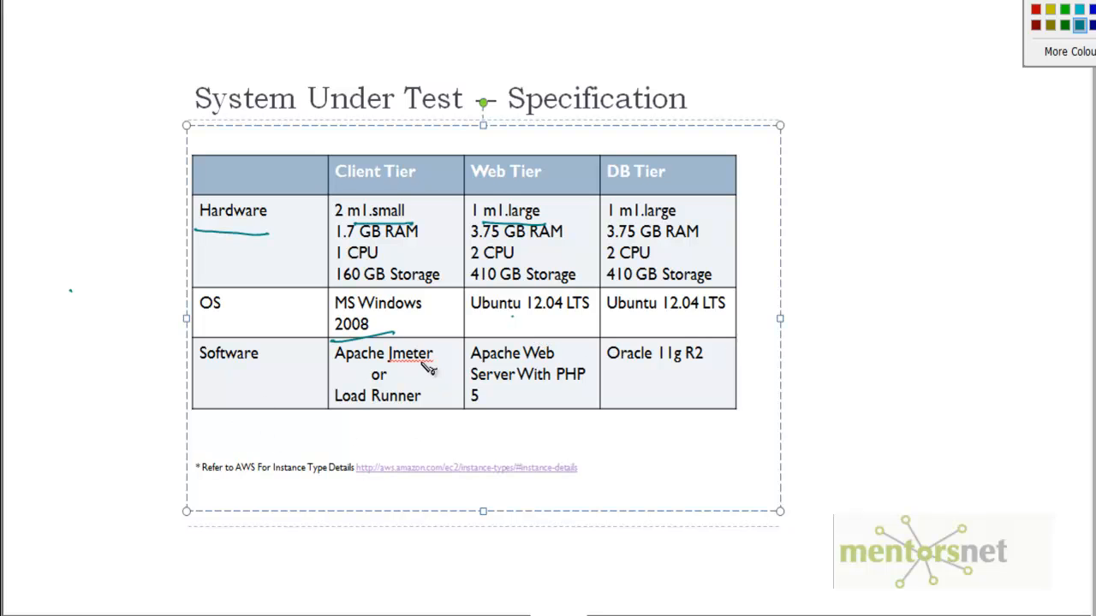
mouse_move(548, 363)
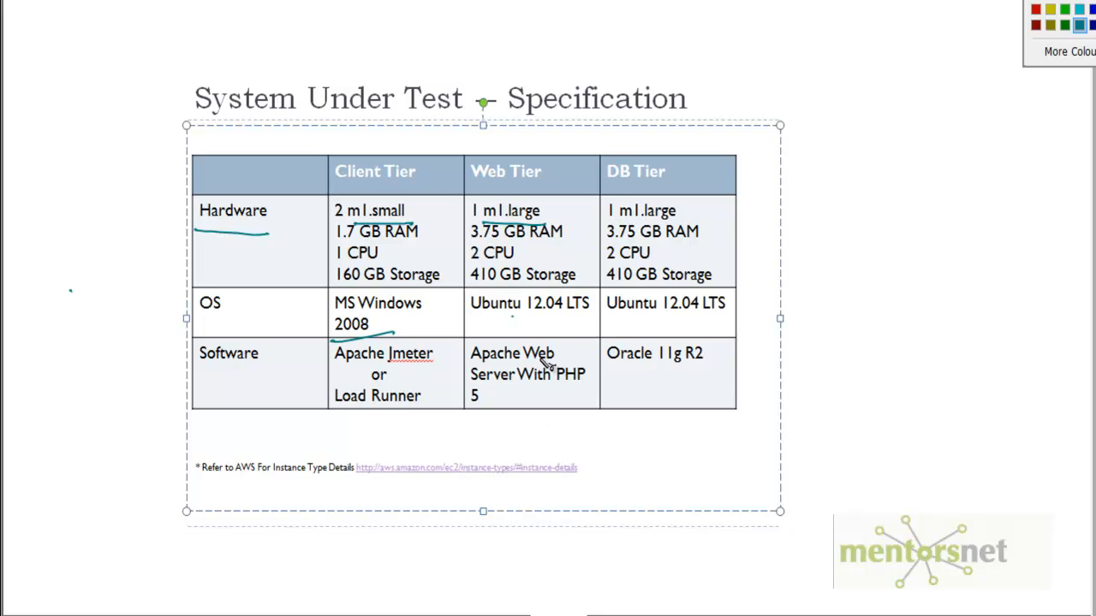
mouse_move(581, 392)
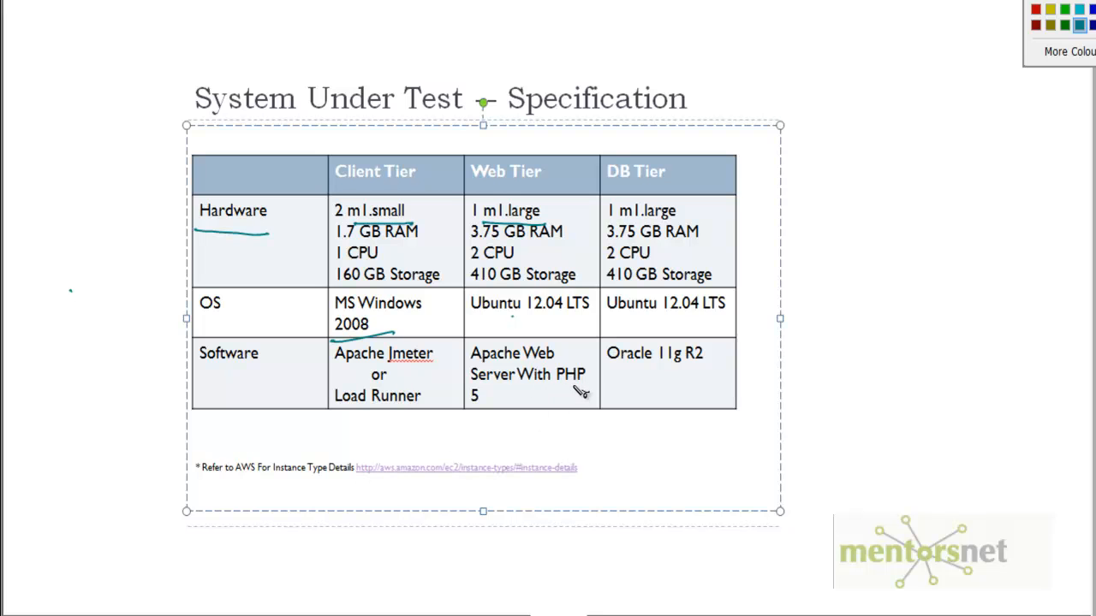
mouse_move(688, 373)
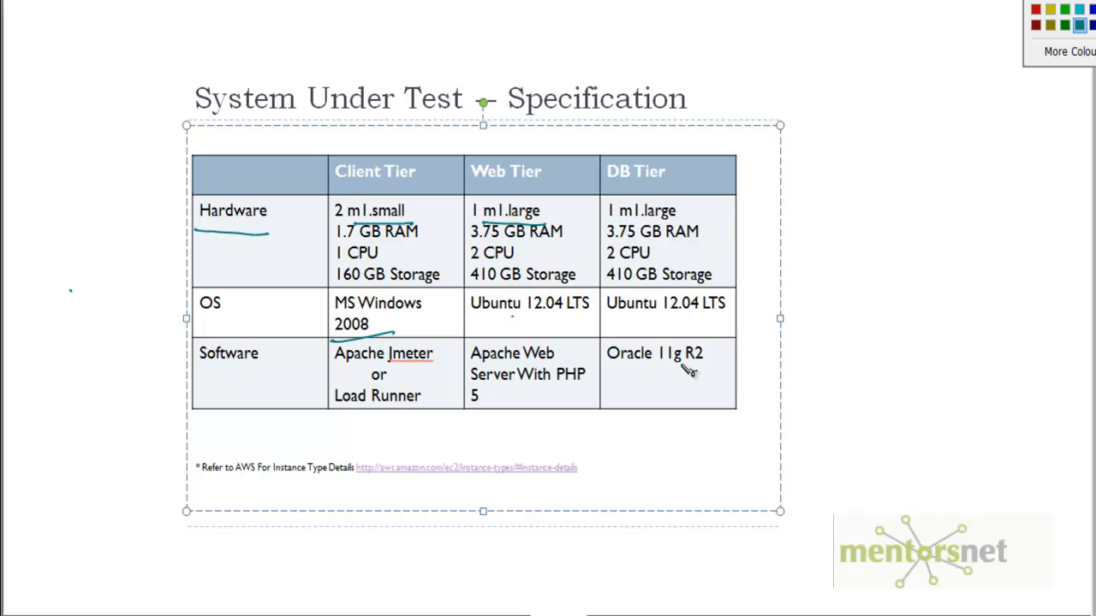
mouse_move(675, 375)
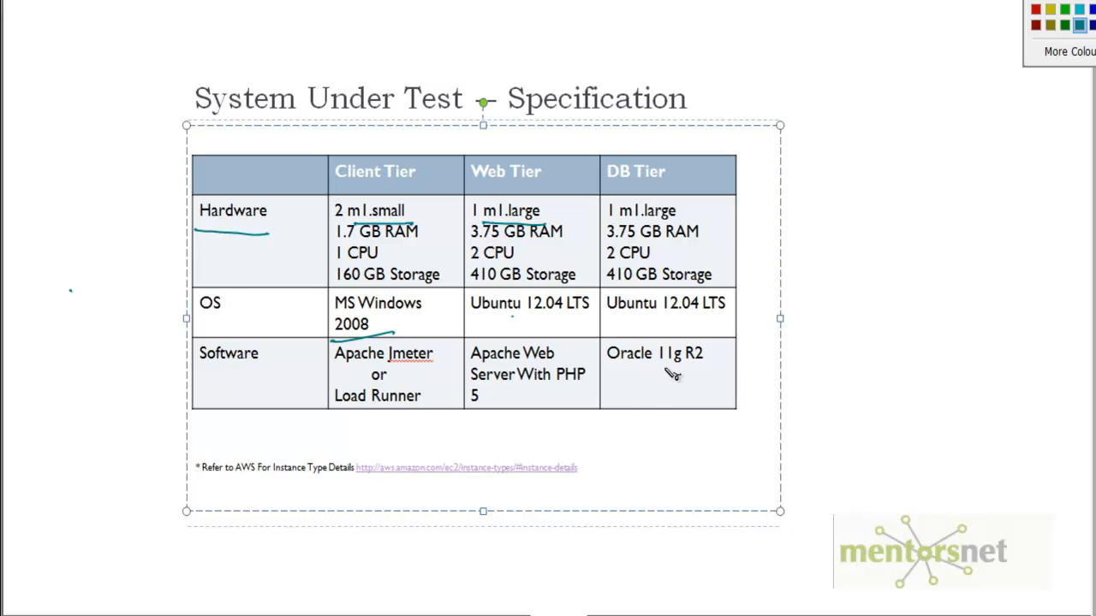
drag(659, 373, 637, 408)
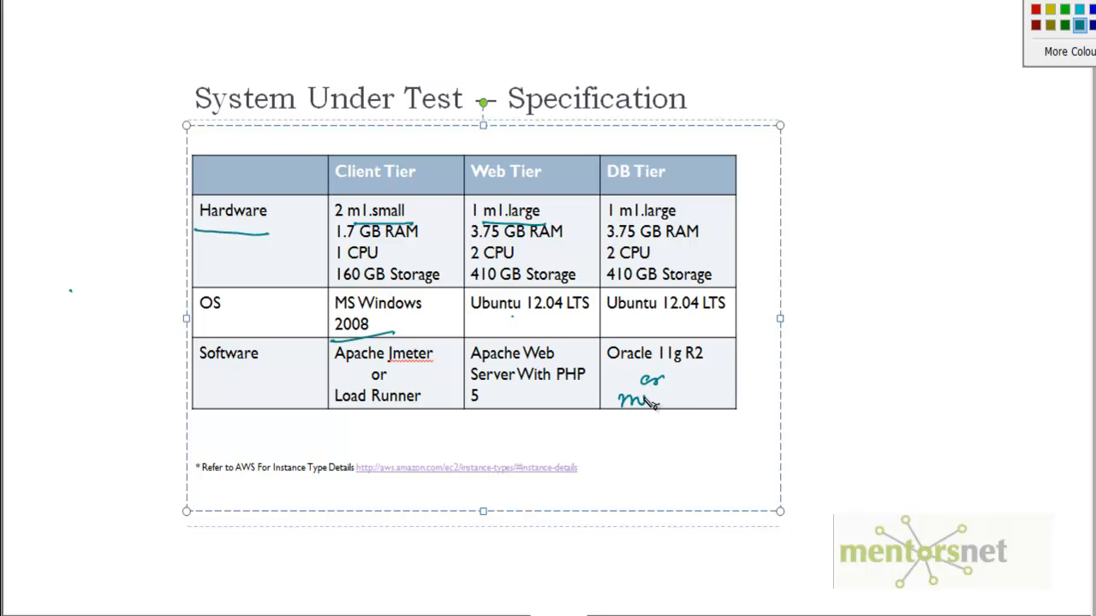